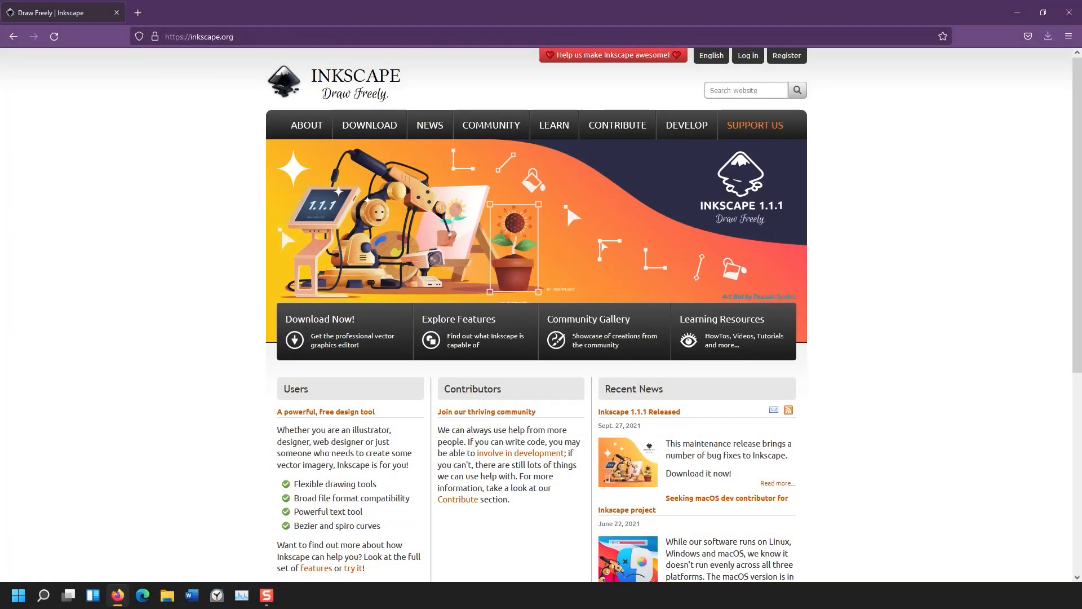
{"action": "mouse_move", "coordinate": [813, 288]}
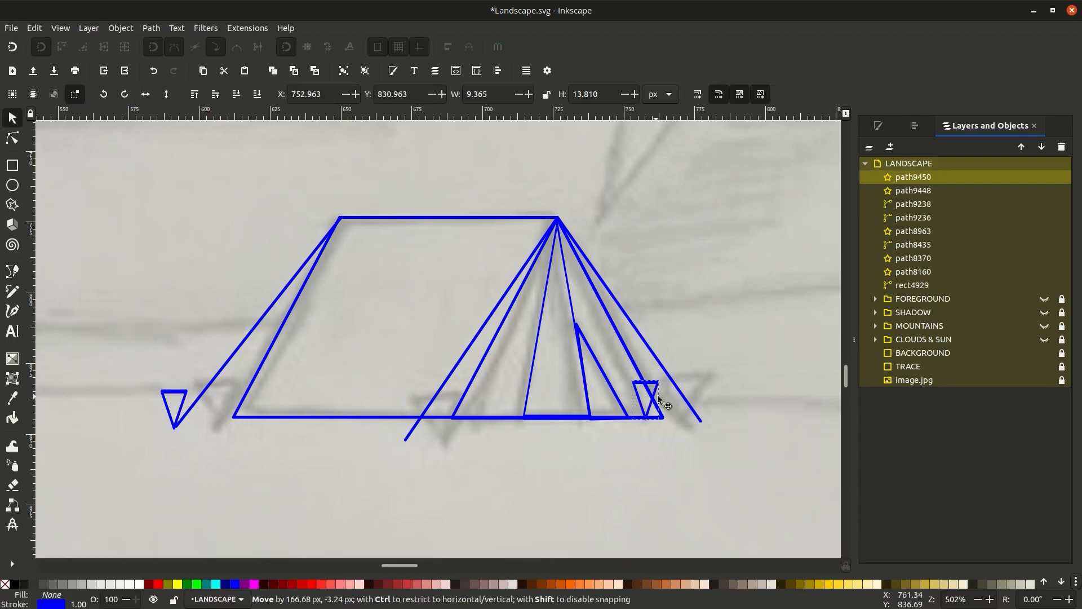
Step: Trace the tent sketch with blue straight lines and place the triangle peg at the right base
{"action": "left_click", "coordinate": [265, 595]}
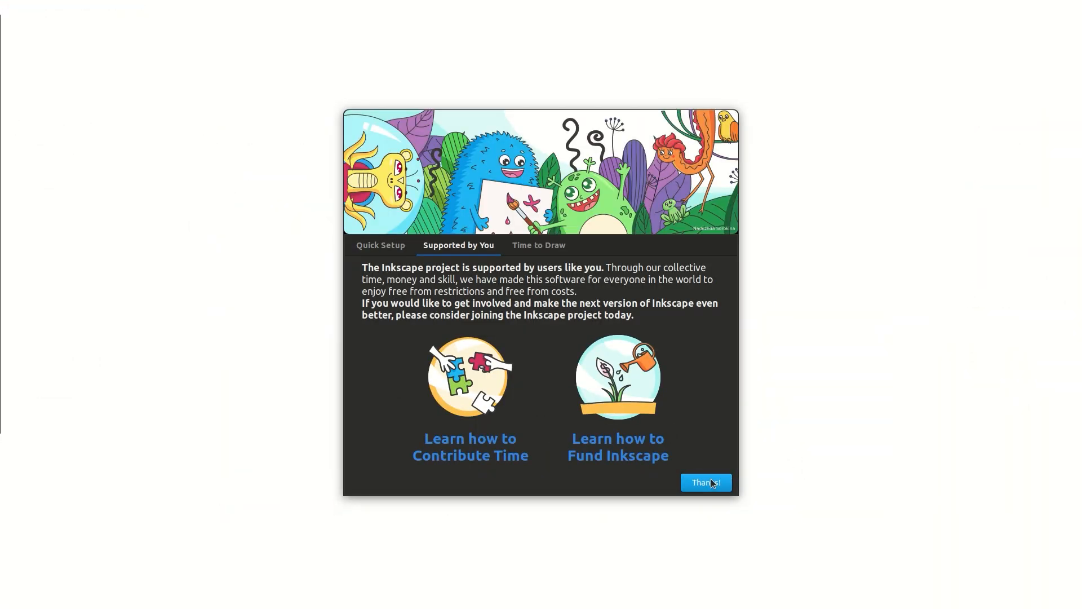
Step: Show the Welcome dialog's 'Supported by You' page and acknowledge it with Thanks!
{"action": "left_click", "coordinate": [705, 482]}
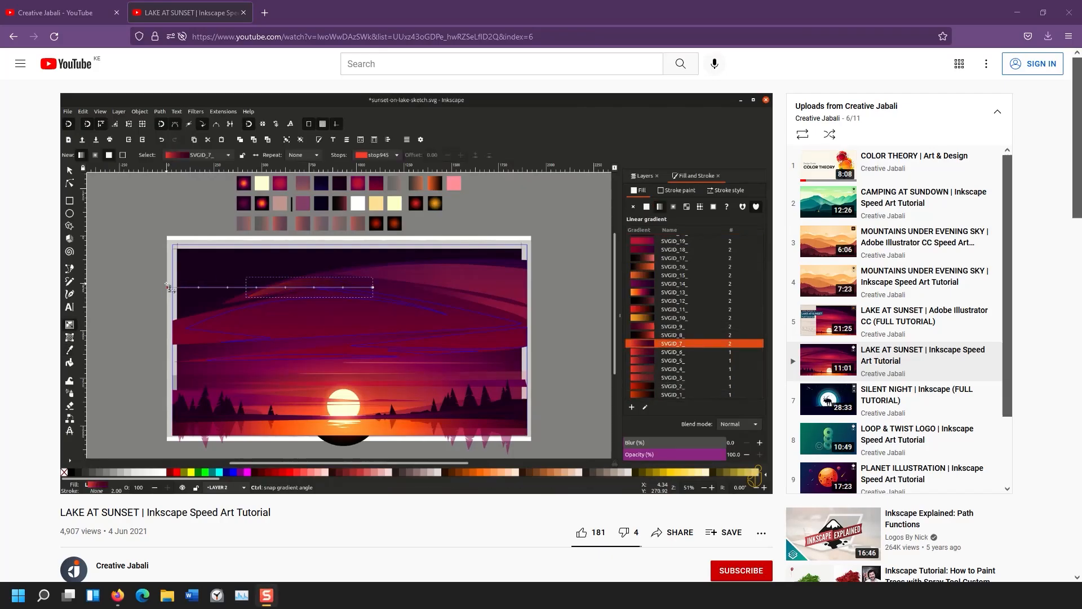
Step: Play 'SILENT NIGHT | Inkscape (FULL TUTORIAL)' from the playlist sidebar
{"action": "left_click", "coordinate": [826, 401]}
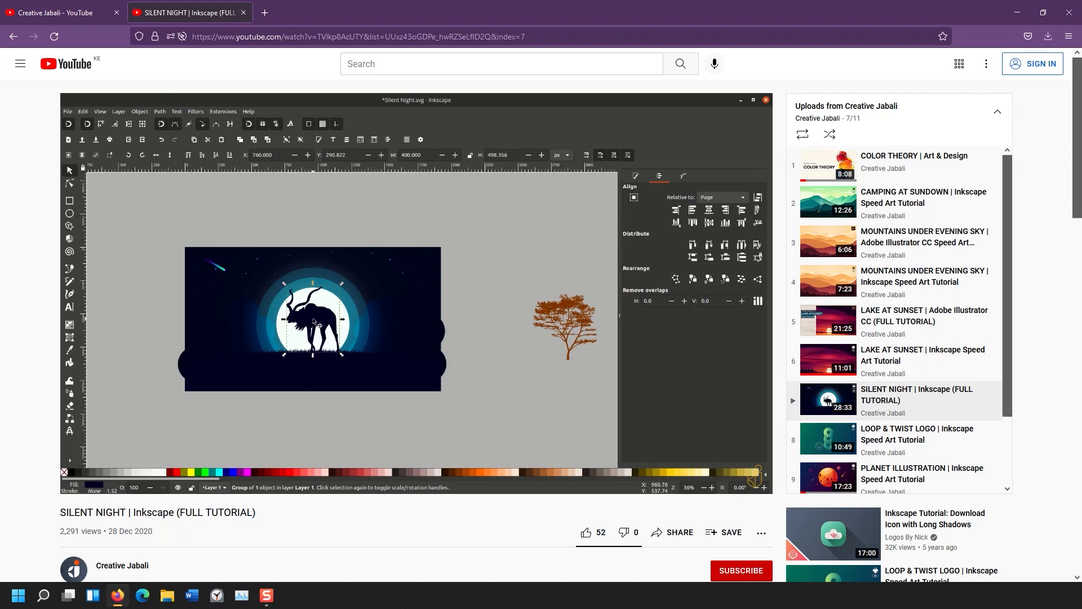